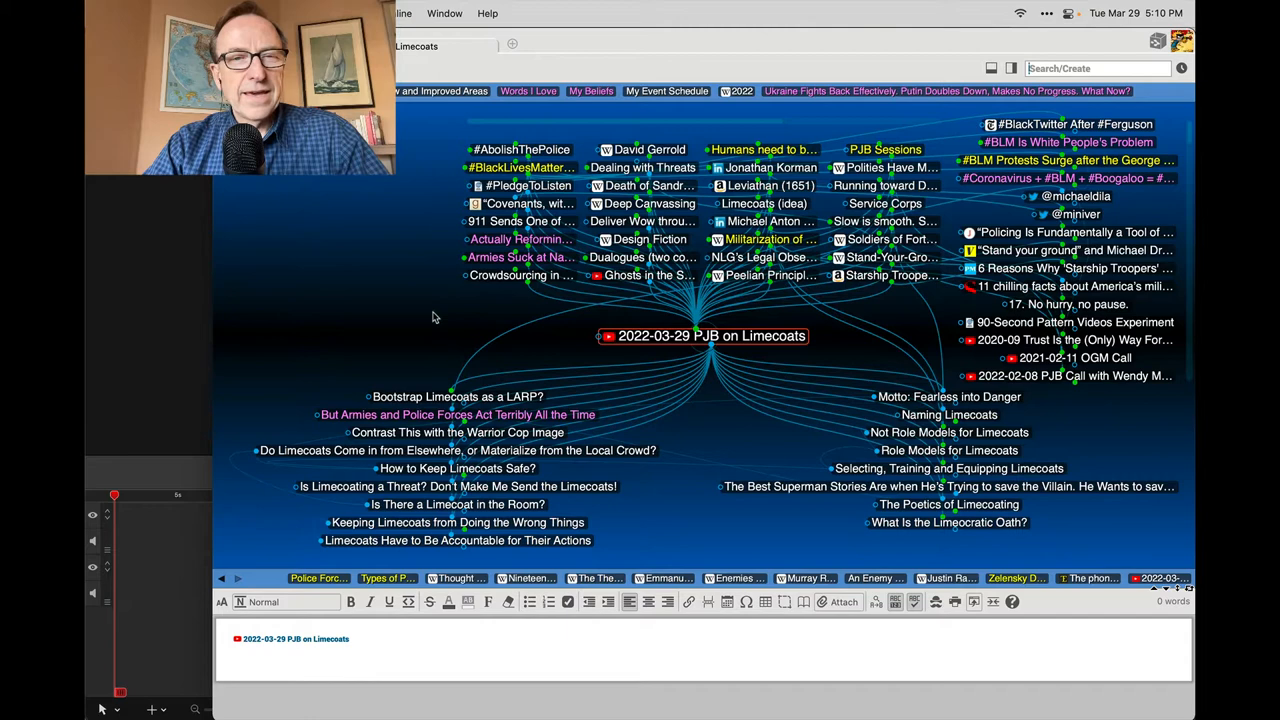
{"action": "mouse_move", "coordinate": [472, 287]}
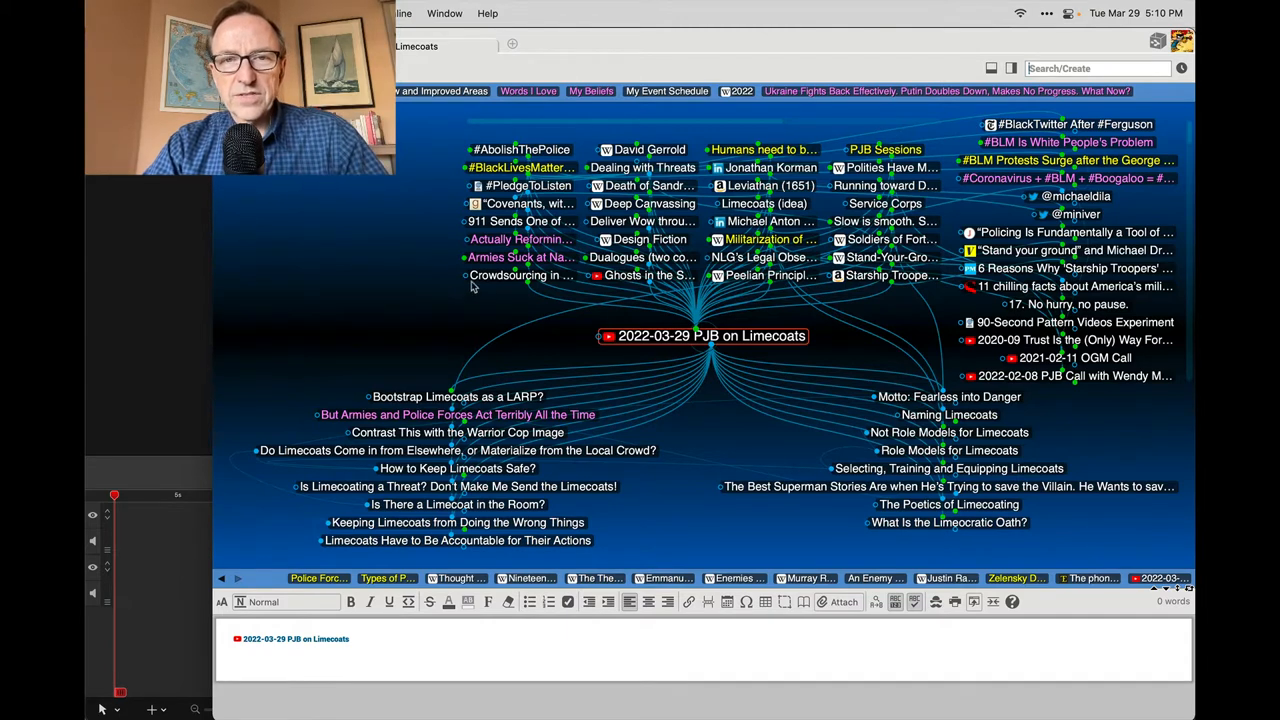
{"action": "mouse_move", "coordinate": [692, 242]}
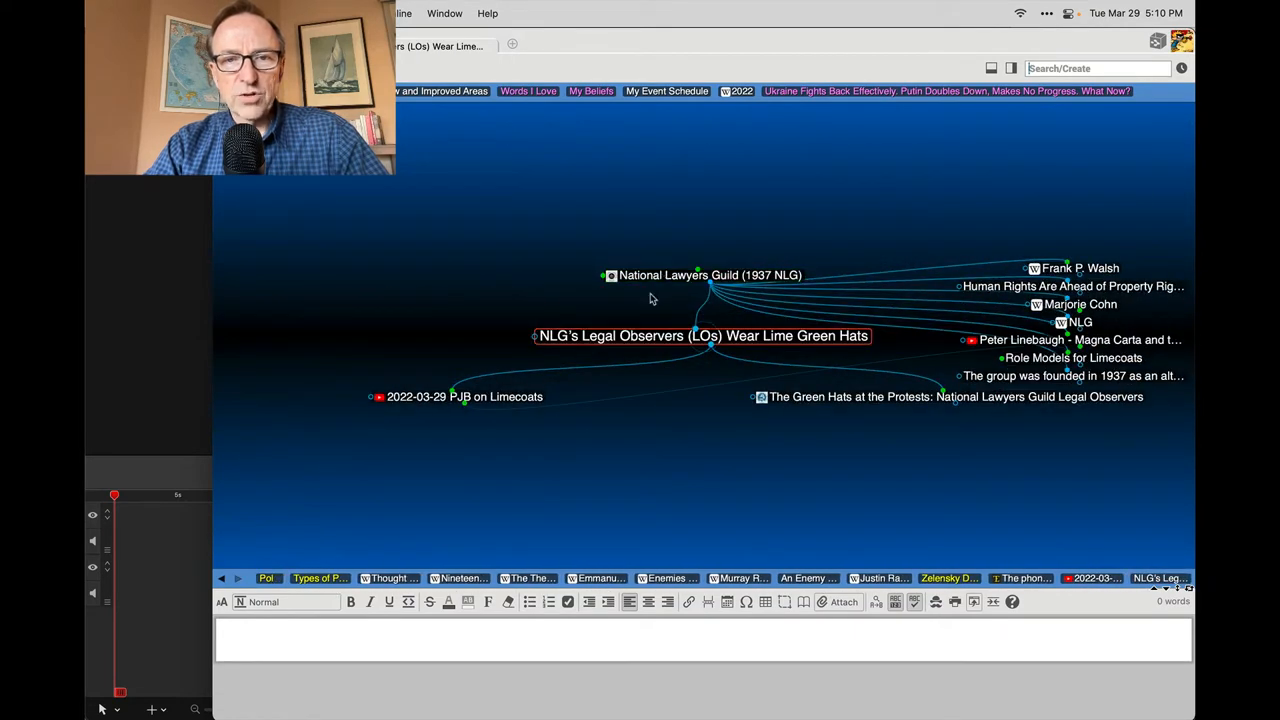
{"action": "mouse_move", "coordinate": [653, 308]}
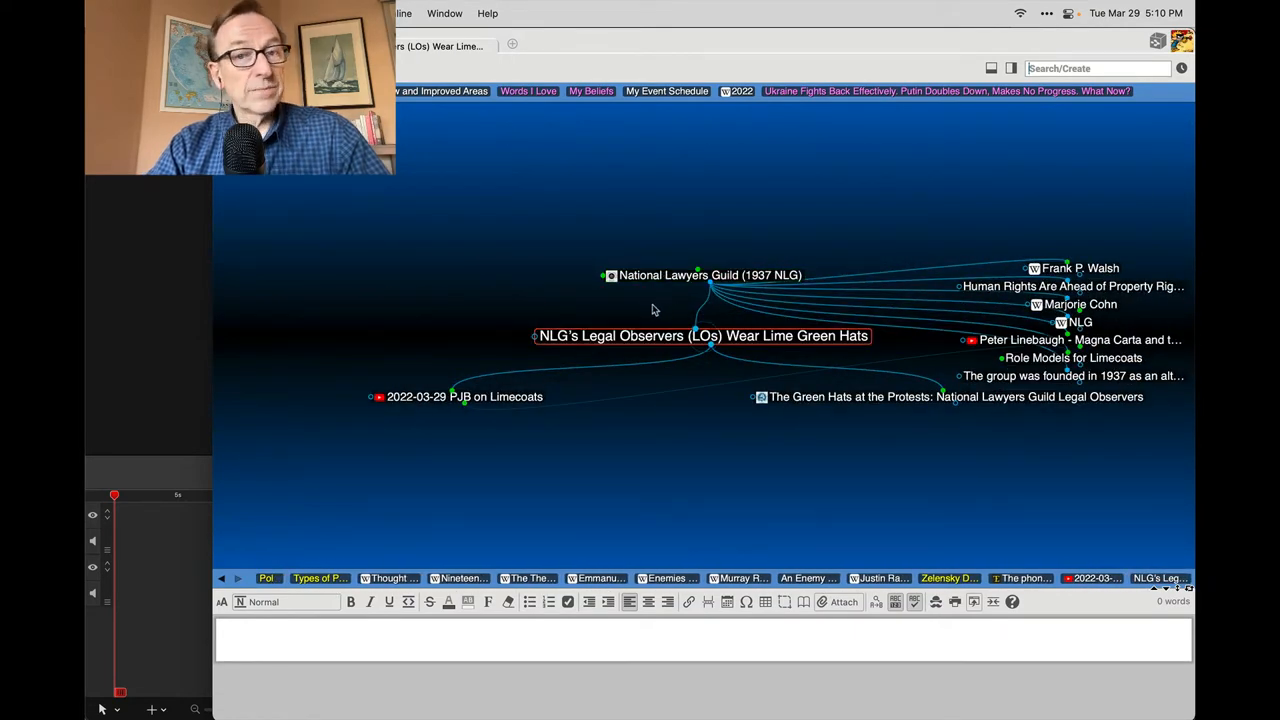
Open the 'Green Hats at the Protests' article from the Legal Observers thought
{"action": "left_click", "coordinate": [955, 396]}
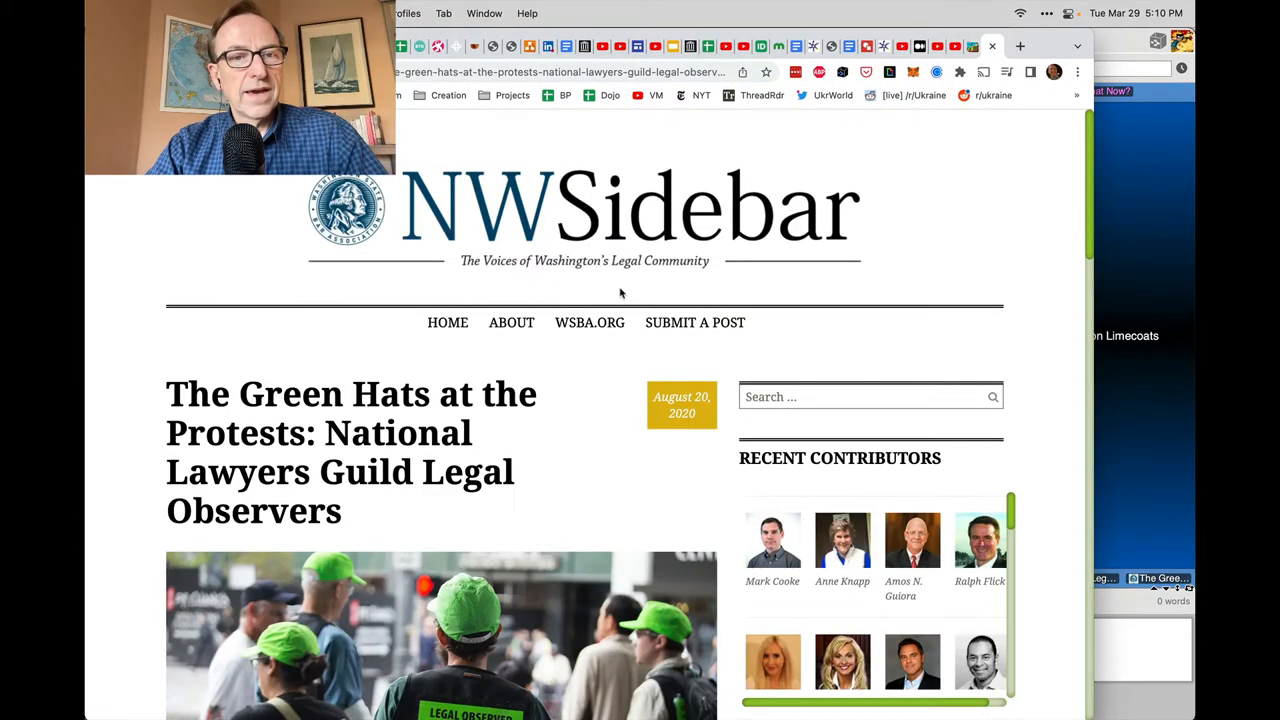
Scroll through the Green Hats article, then return to the 2022-03-29 PJB on Limecoats hub
{"action": "scroll", "scroll_direction": "down", "scroll_amount": 3}
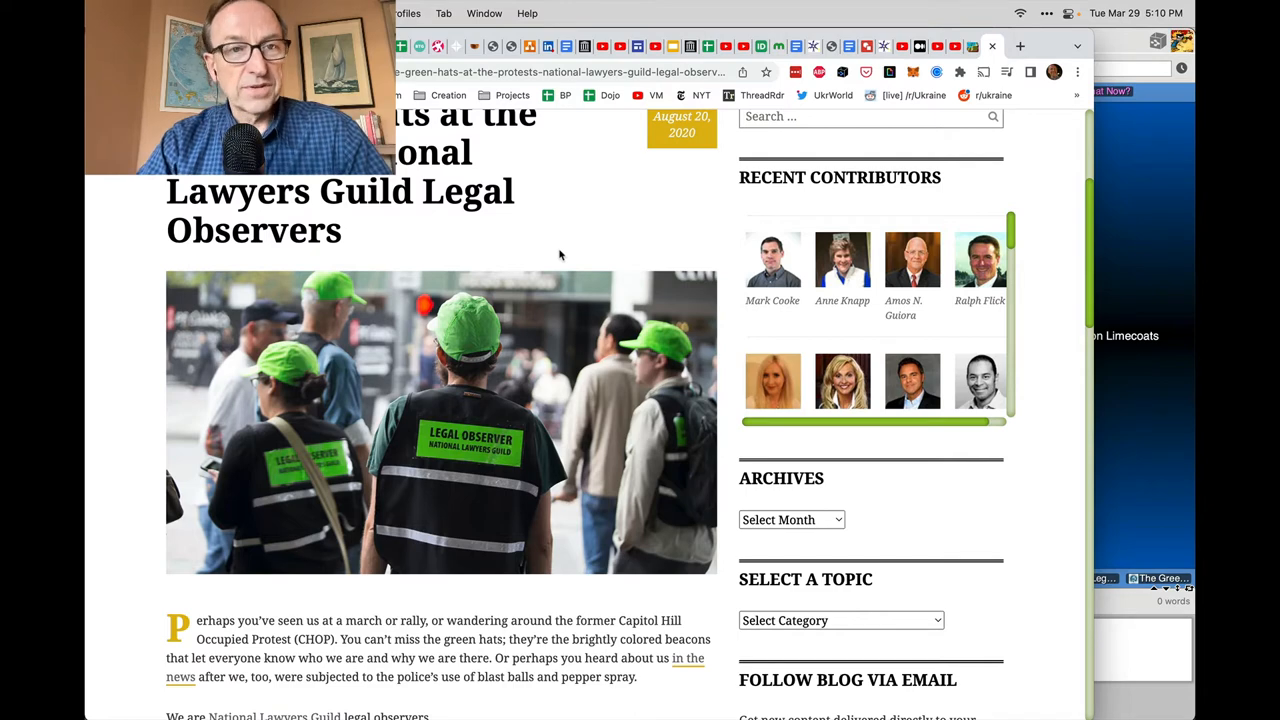
{"action": "scroll", "scroll_direction": "down", "scroll_amount": 3}
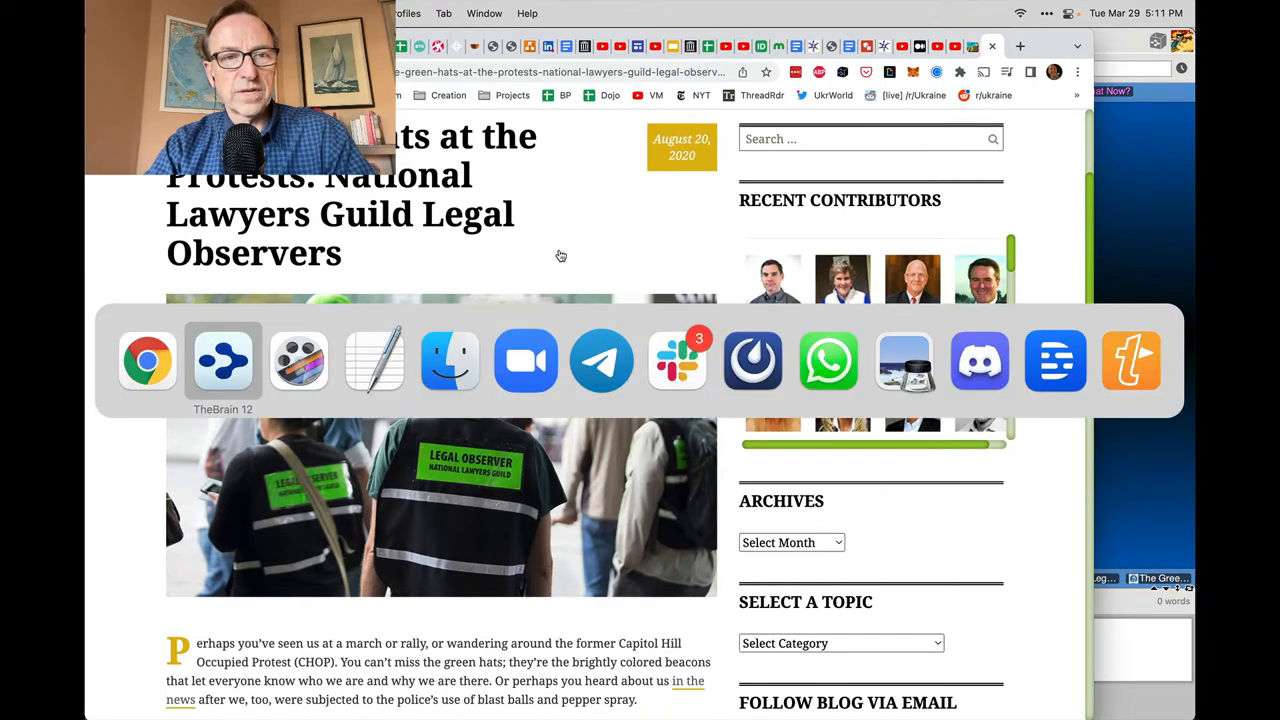
{"action": "left_click", "coordinate": [223, 360]}
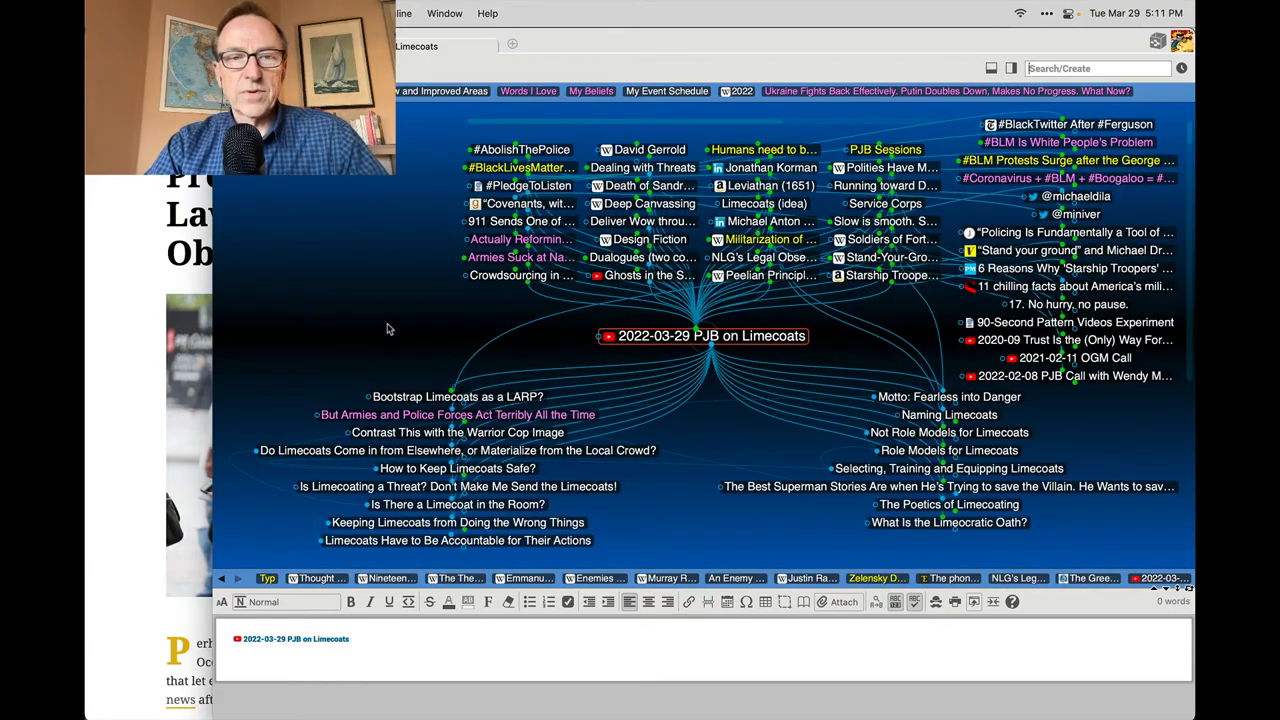
{"action": "mouse_move", "coordinate": [405, 309]}
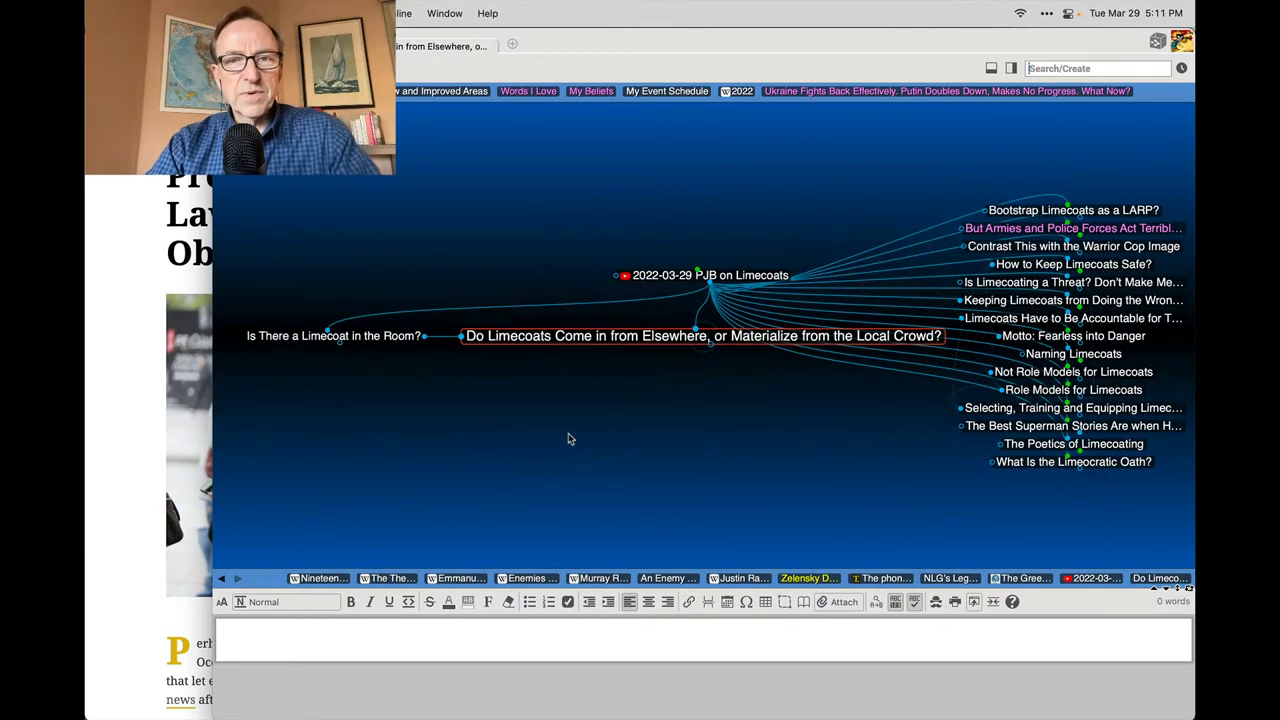
{"action": "mouse_move", "coordinate": [575, 437]}
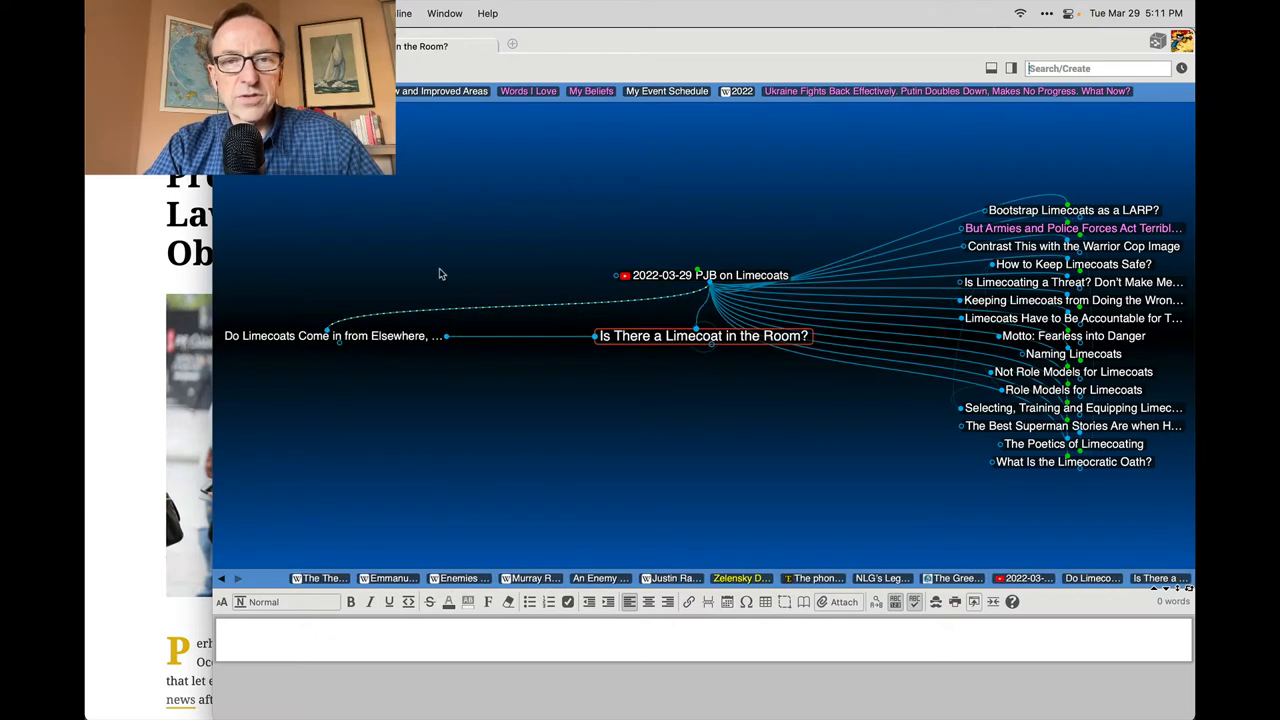
{"action": "mouse_move", "coordinate": [485, 247]}
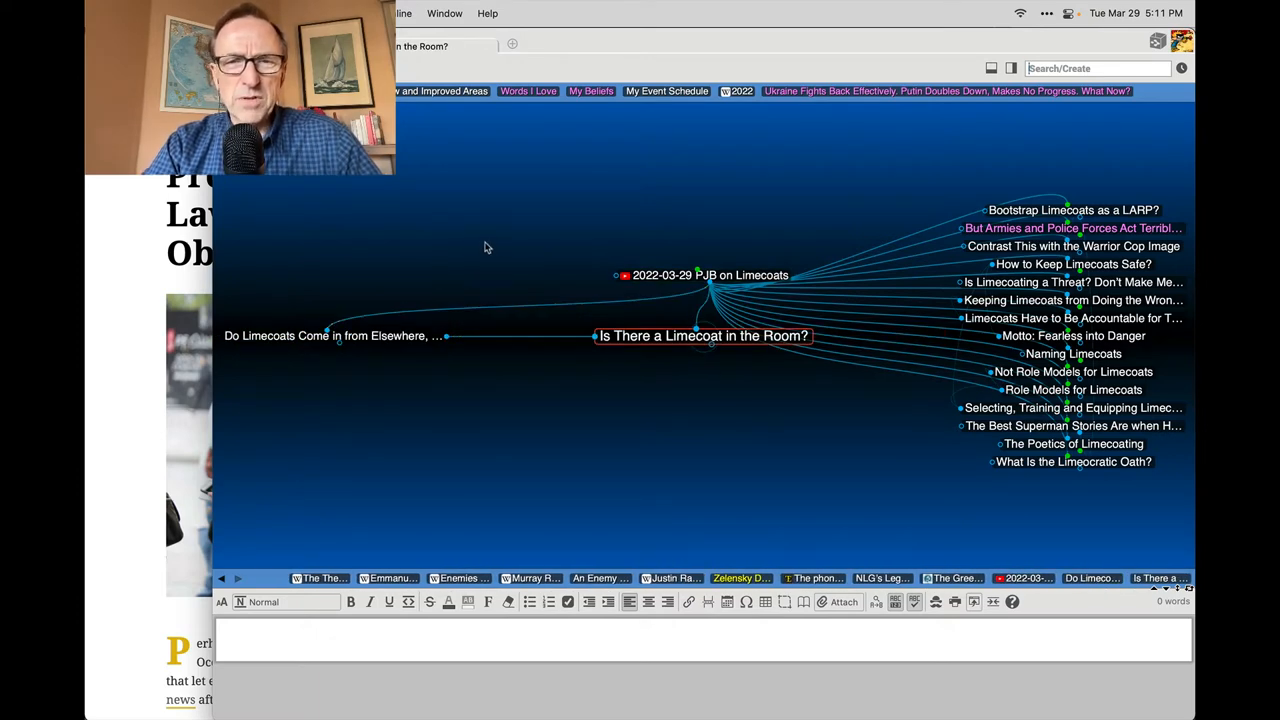
{"action": "mouse_move", "coordinate": [518, 238]}
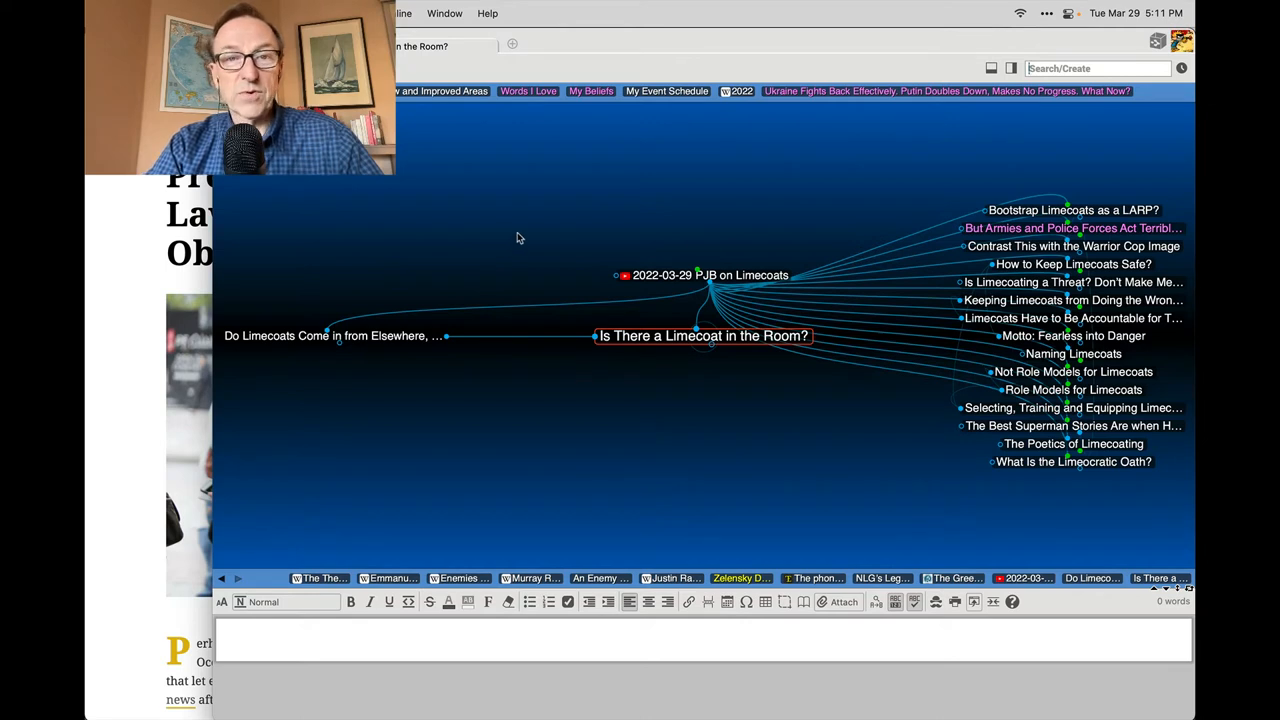
{"action": "mouse_move", "coordinate": [708, 411]}
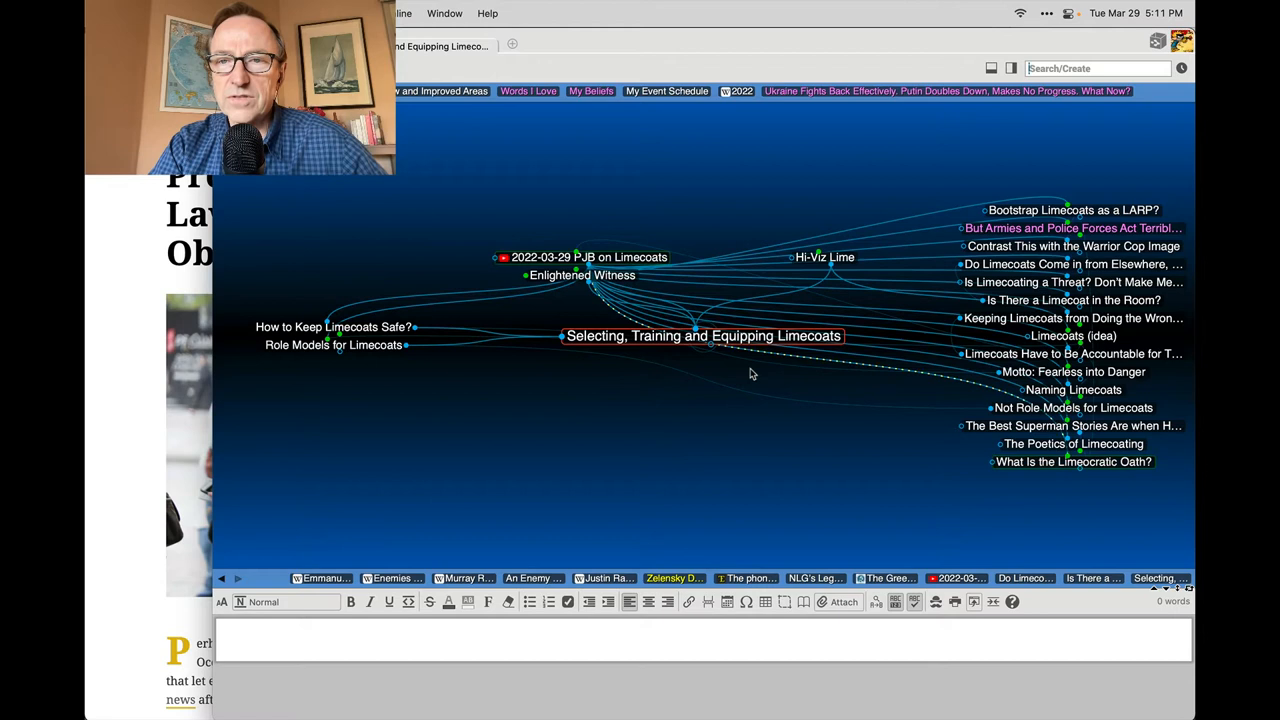
Make the 2022-03-29 PJB on Limecoats parent thought active
{"action": "left_click", "coordinate": [703, 335]}
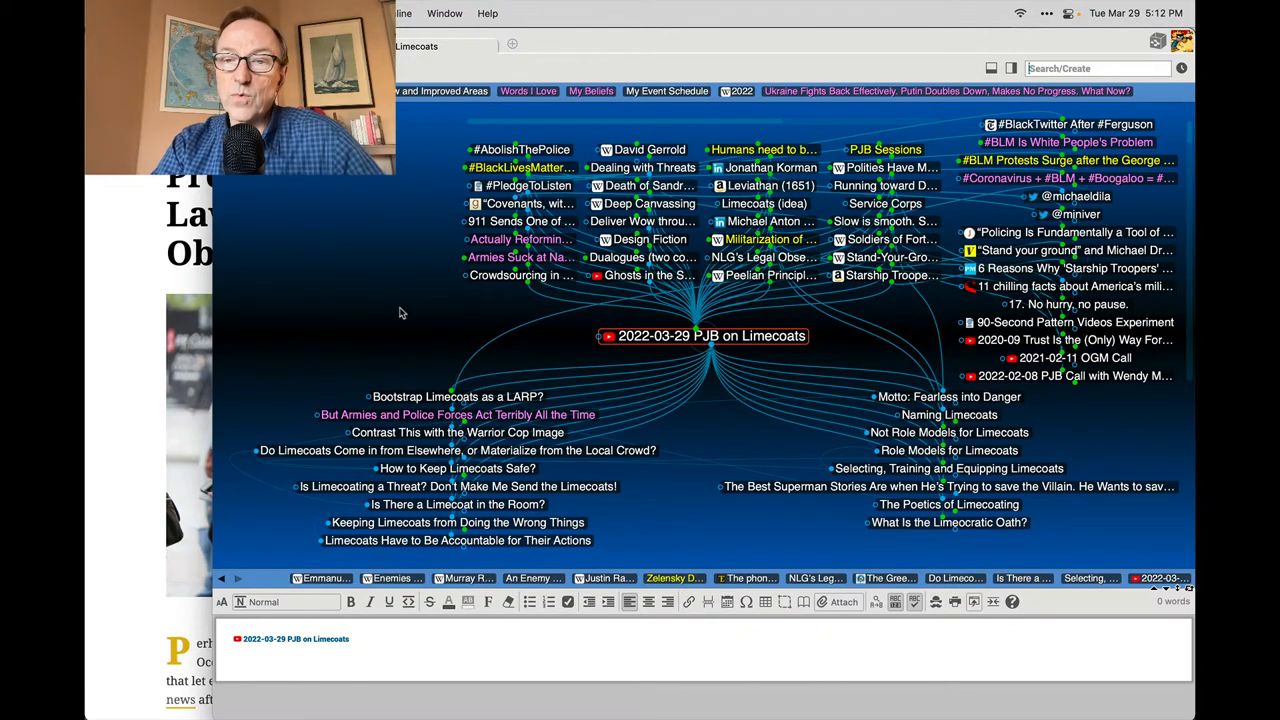
Follow a hub link toward the Running toward Danger thought
{"action": "left_click", "coordinate": [948, 468]}
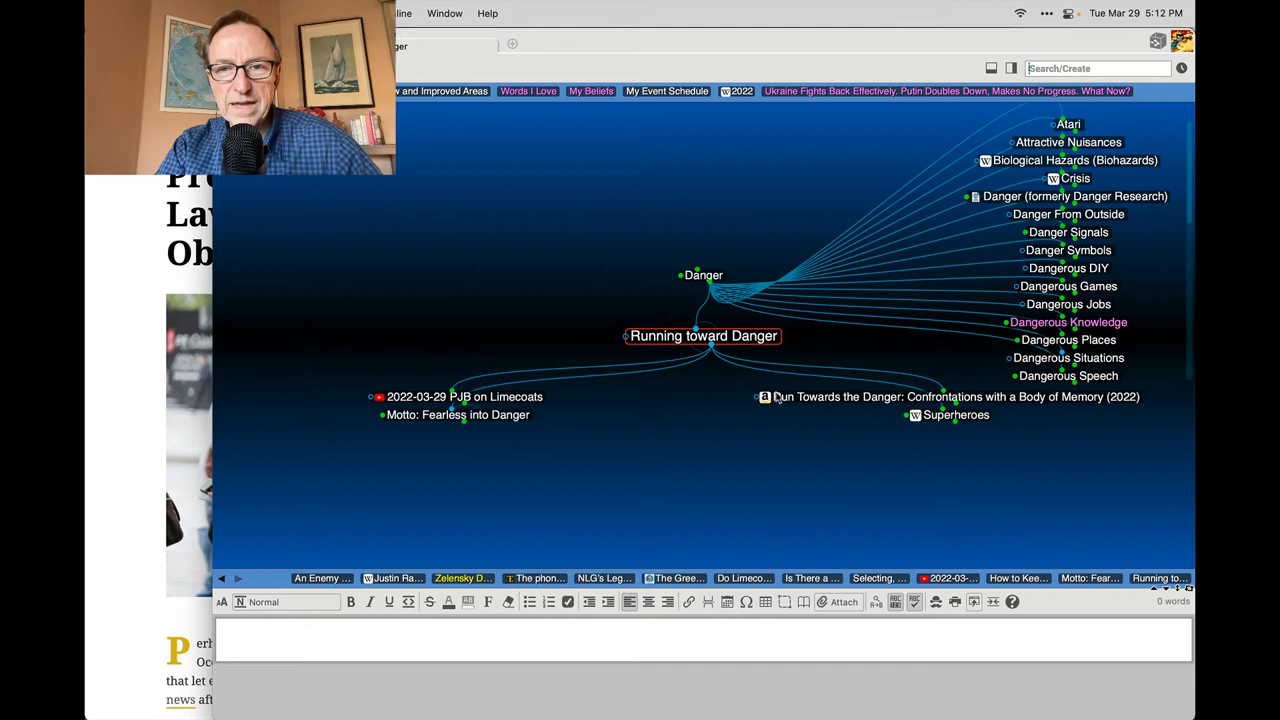
{"action": "left_click", "coordinate": [956, 414]}
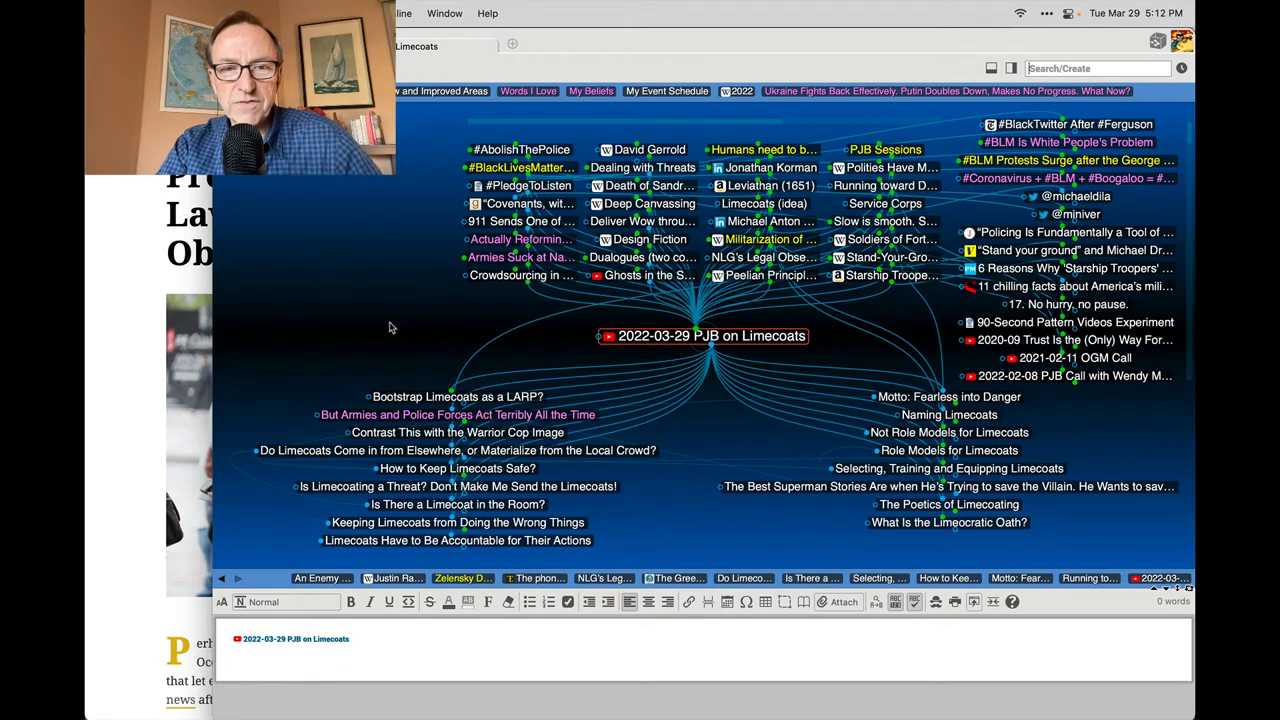
{"action": "mouse_move", "coordinate": [622, 386]}
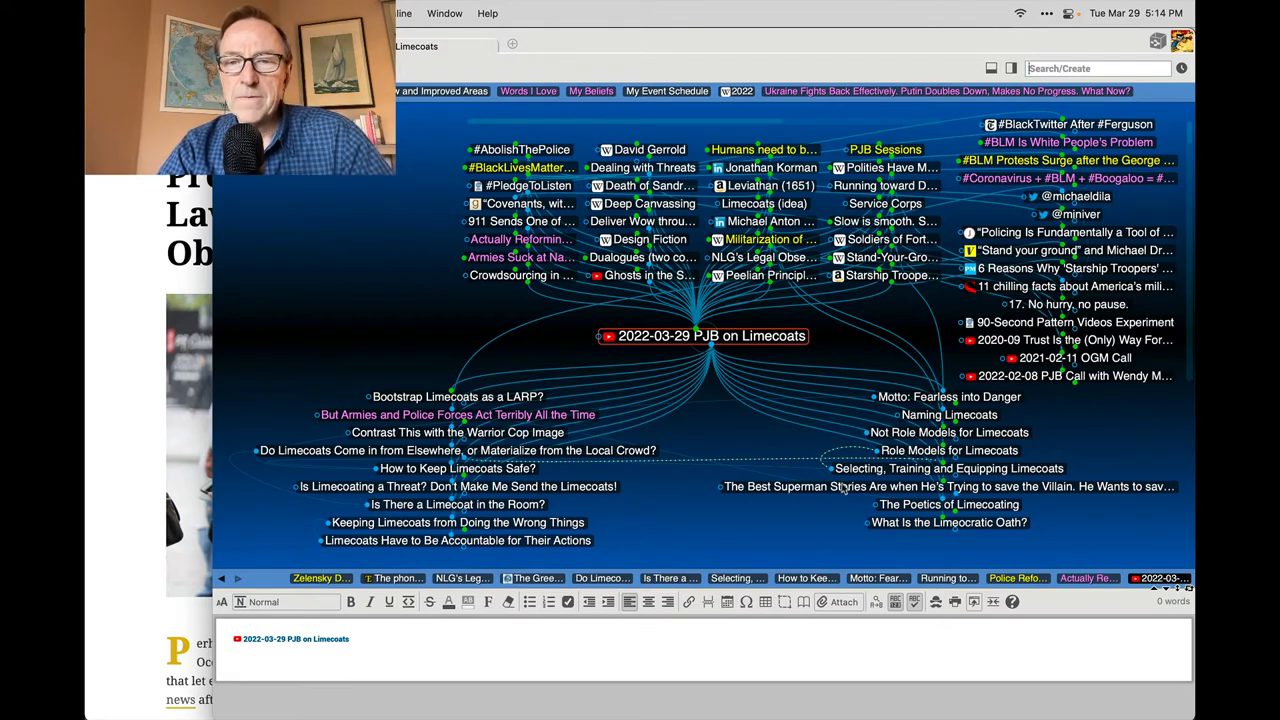
Try selecting the Keeping Limecoats from Doing the Wrong Things child thought in the hub
{"action": "left_click", "coordinate": [948, 504]}
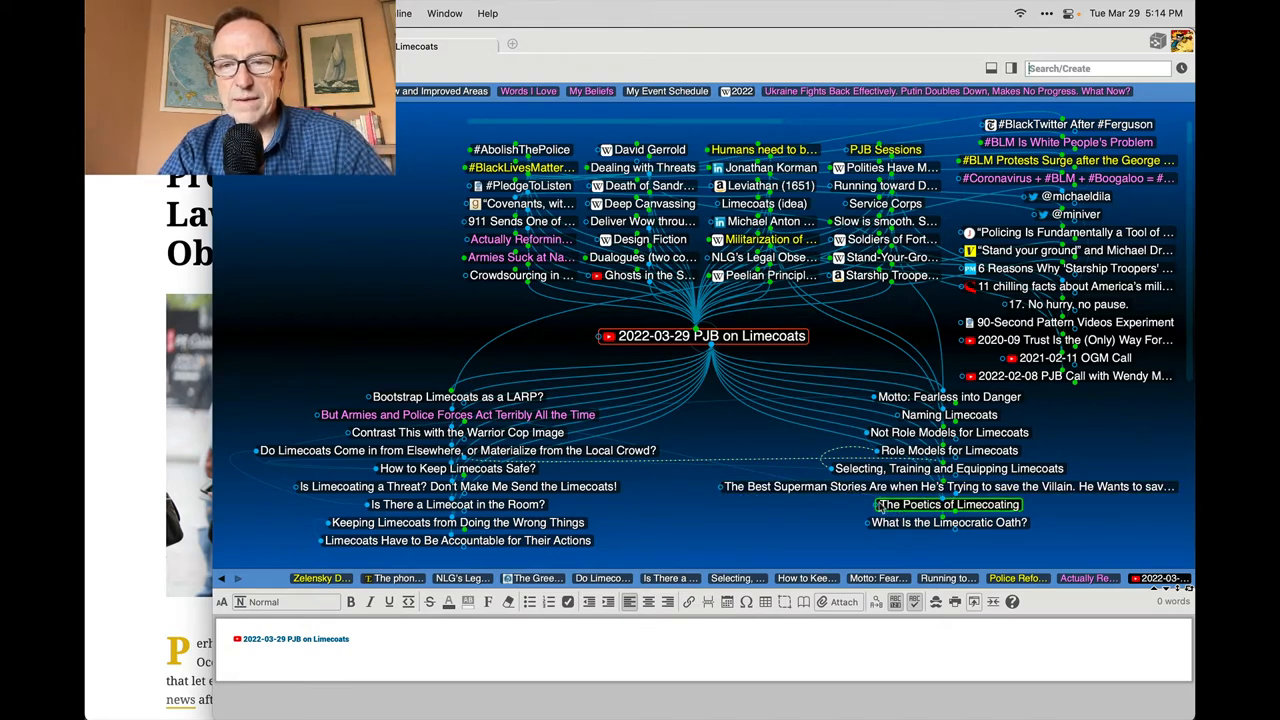
{"action": "left_click", "coordinate": [947, 522]}
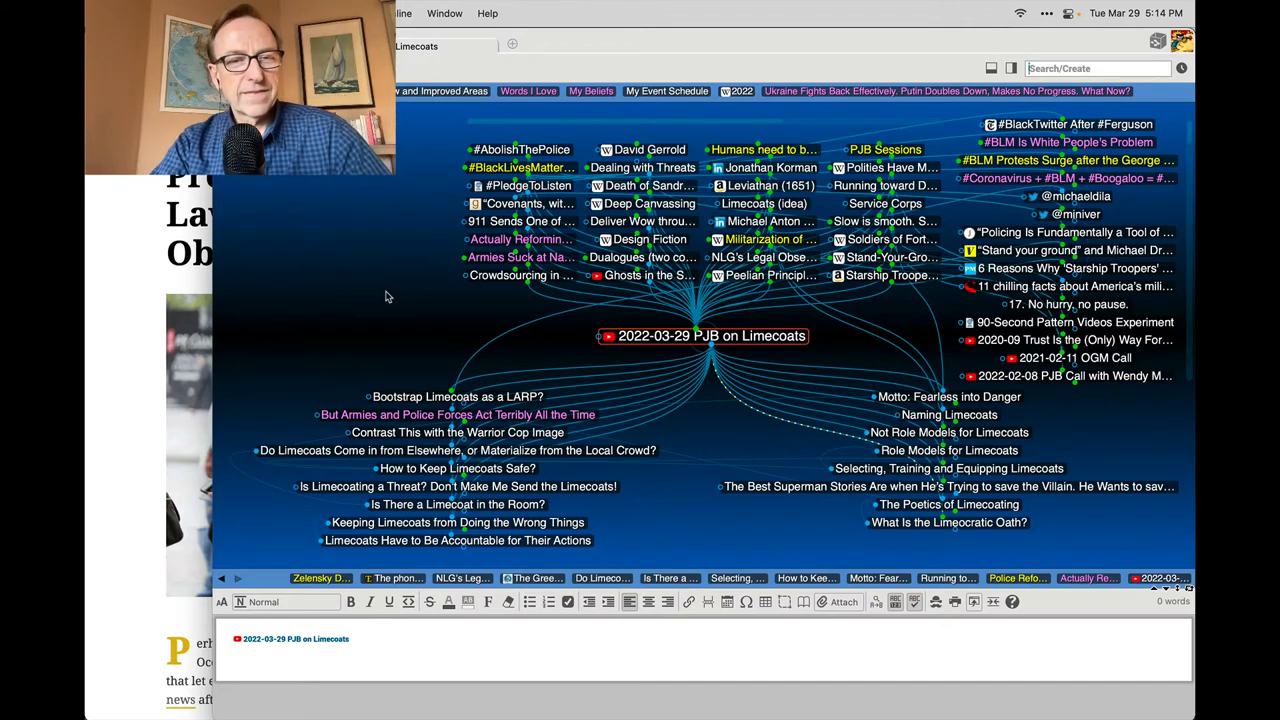
{"action": "mouse_move", "coordinate": [436, 339]}
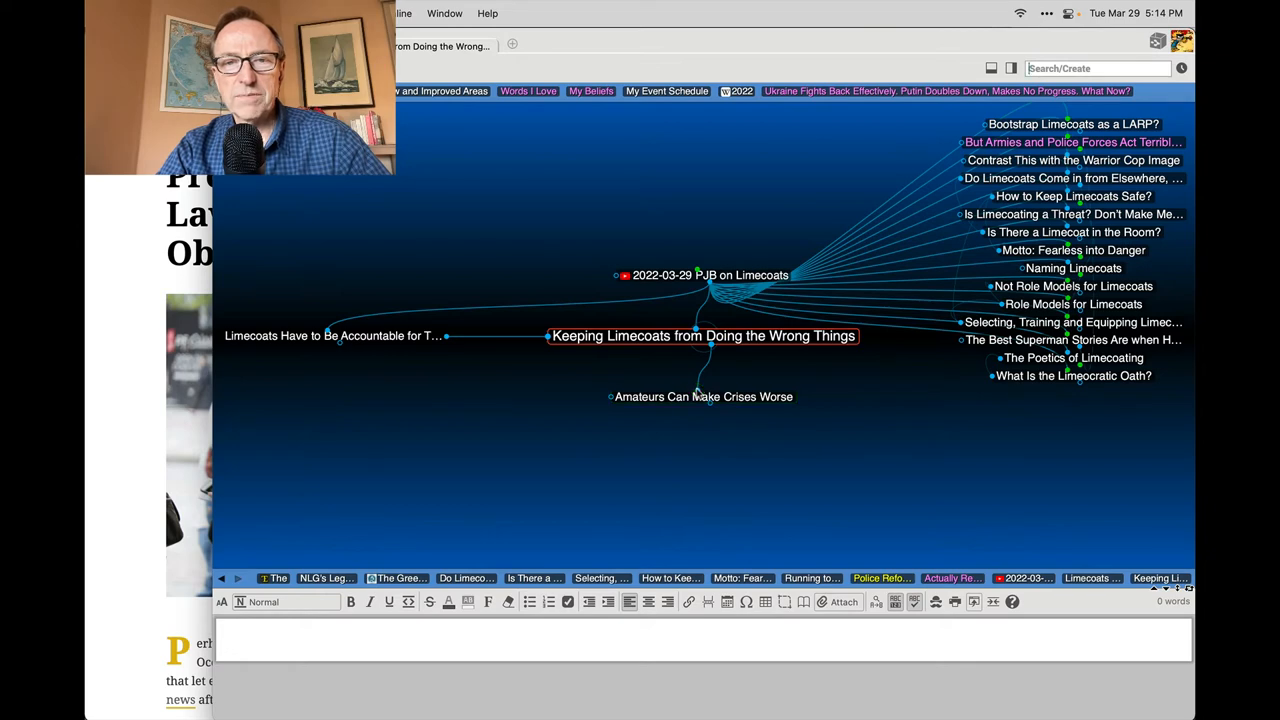
Make 'Amateurs Can Make Crises Worse' the active thought
{"action": "left_click", "coordinate": [703, 396]}
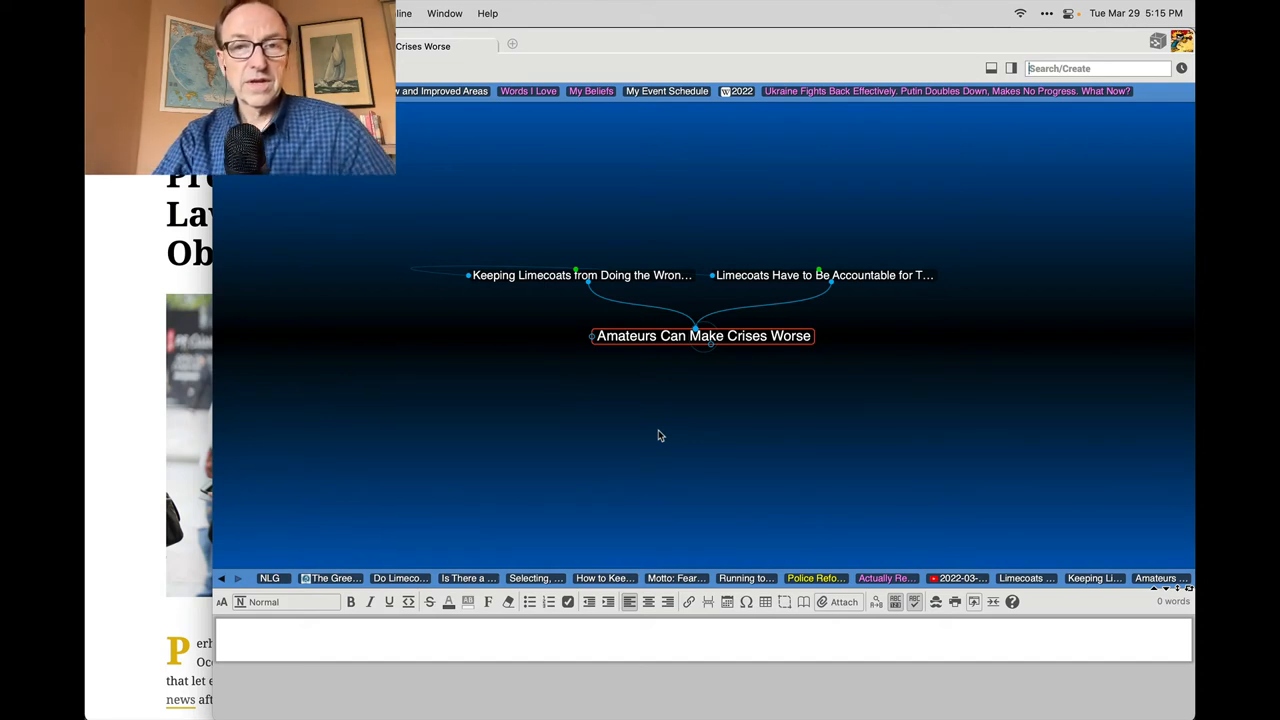
{"action": "mouse_move", "coordinate": [845, 440]}
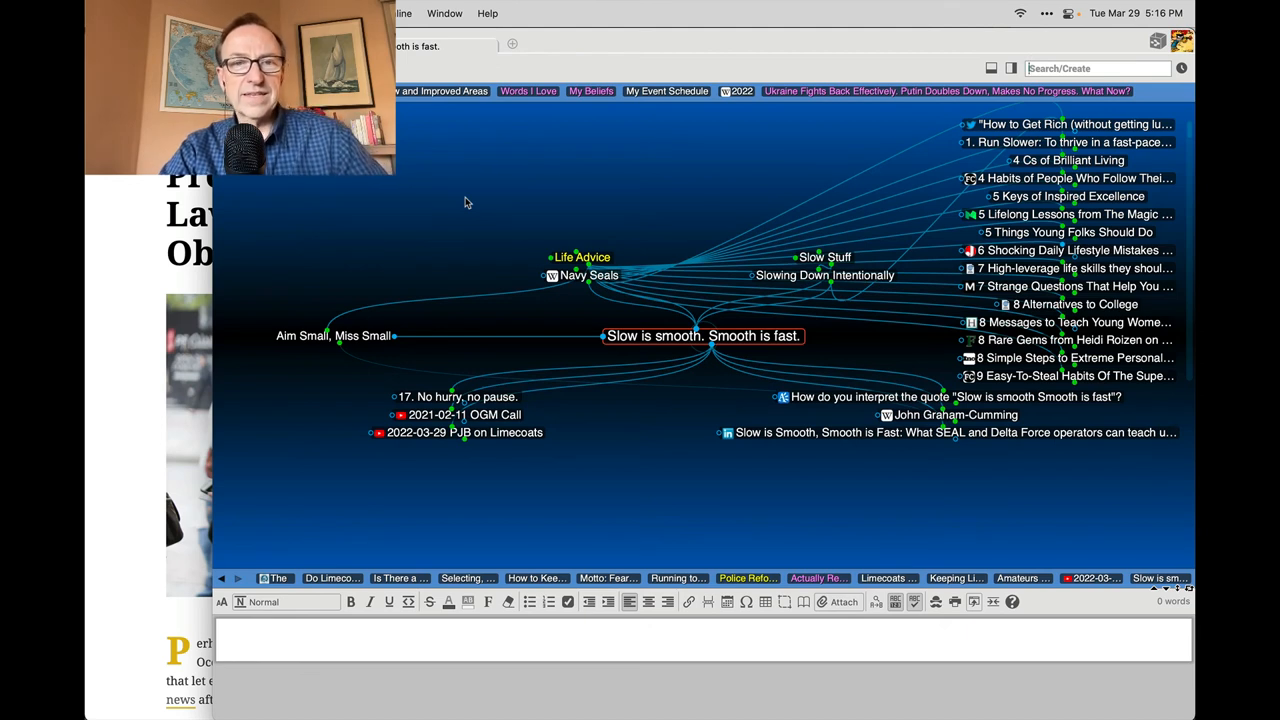
{"action": "mouse_move", "coordinate": [650, 473]}
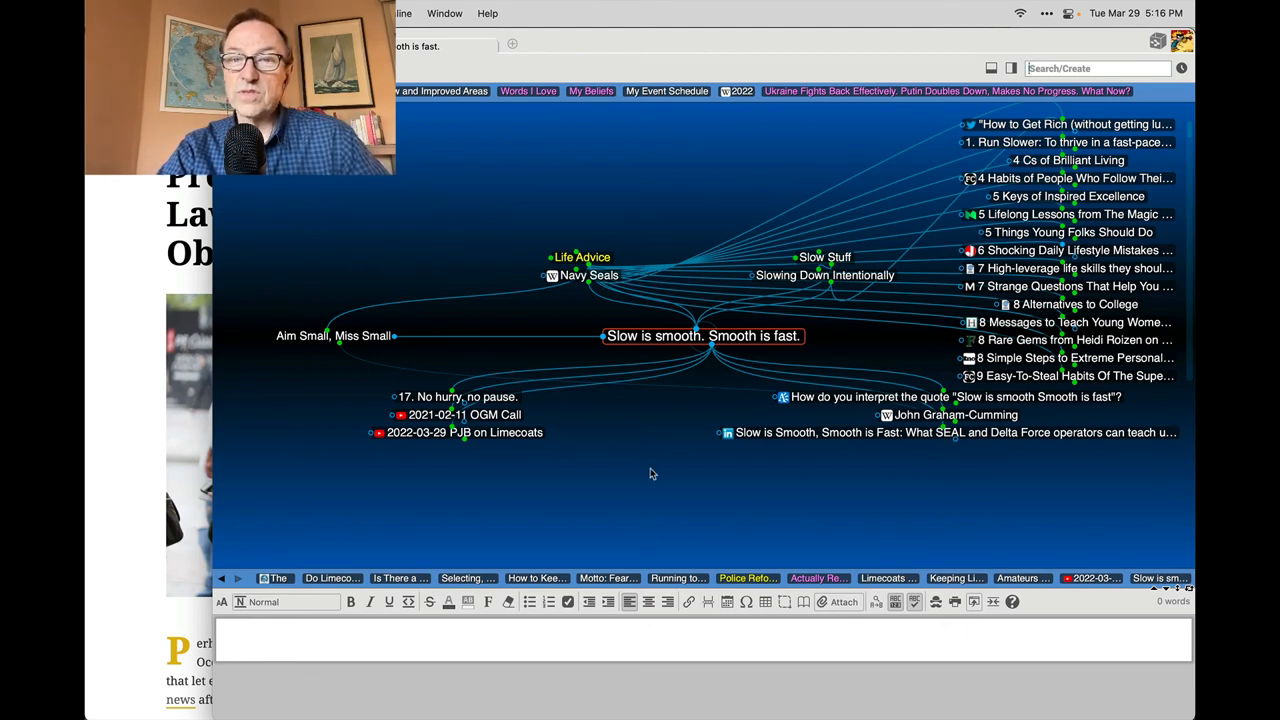